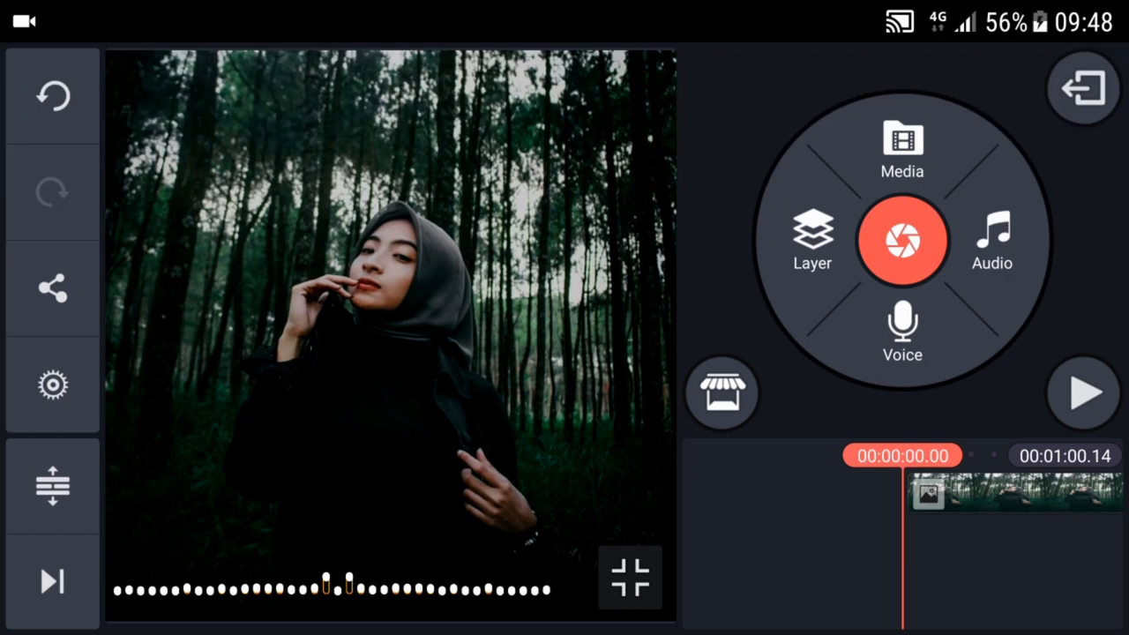
Create a Handwriting layer from the Layer menu, opening its drawing tools.
left_click(811, 242)
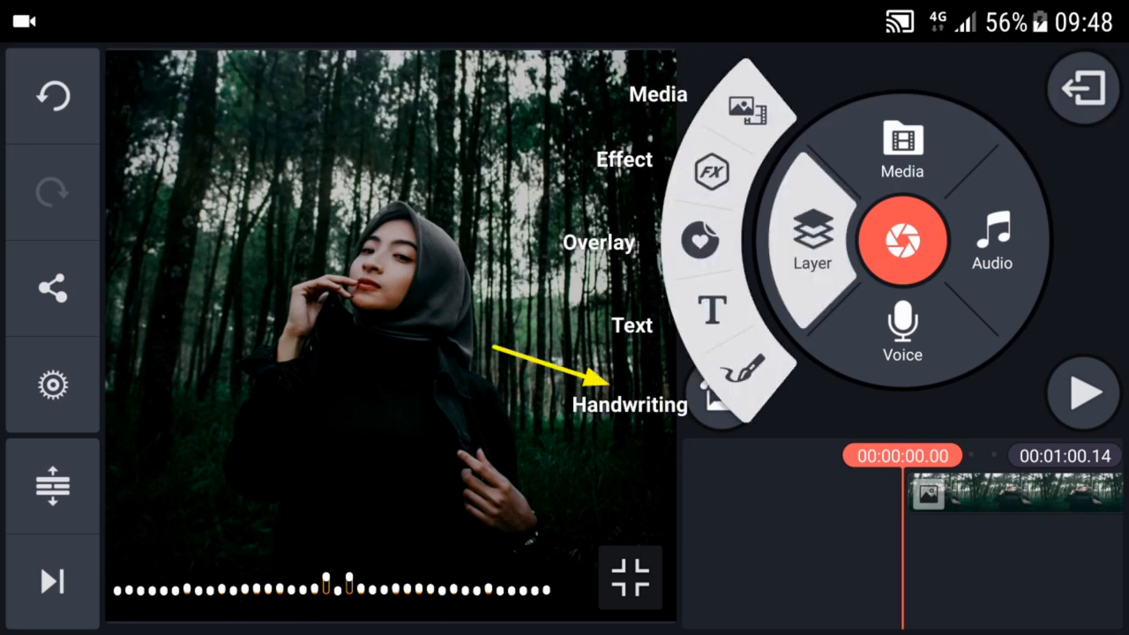
left_click(745, 379)
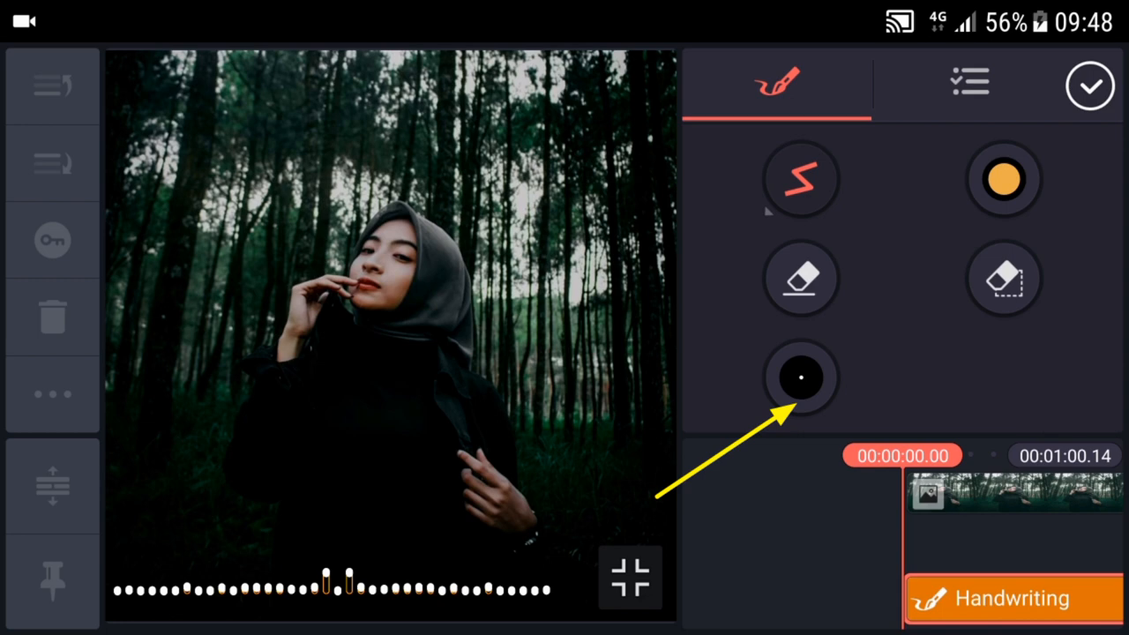
Set the brush thickness and white colour, then draw a horizontal line at lower right.
left_click(801, 376)
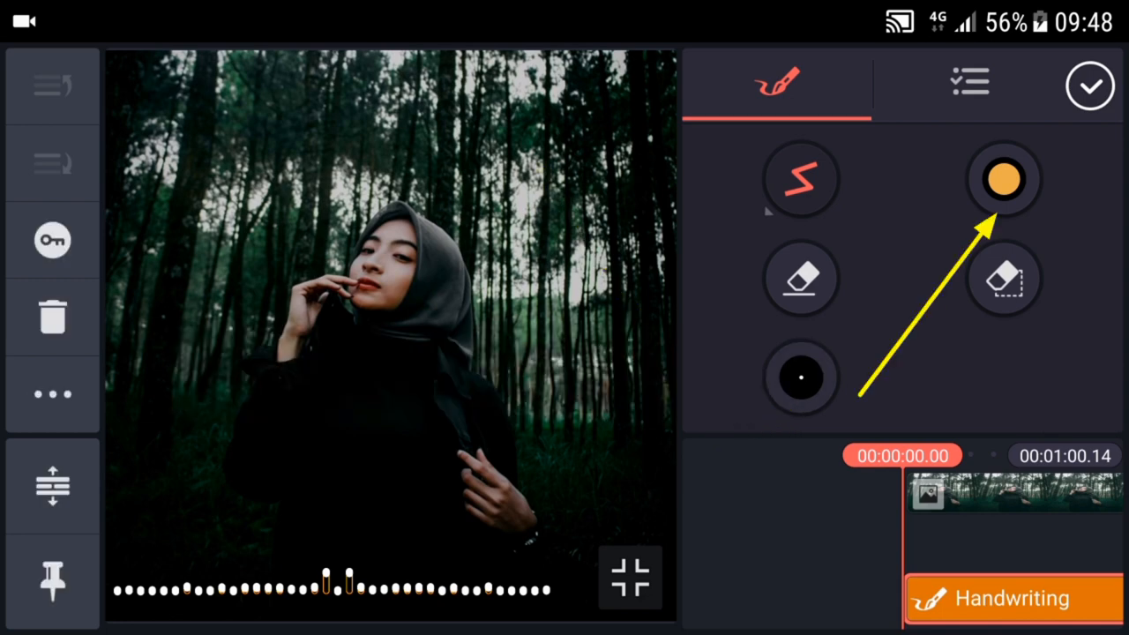
left_click(1002, 179)
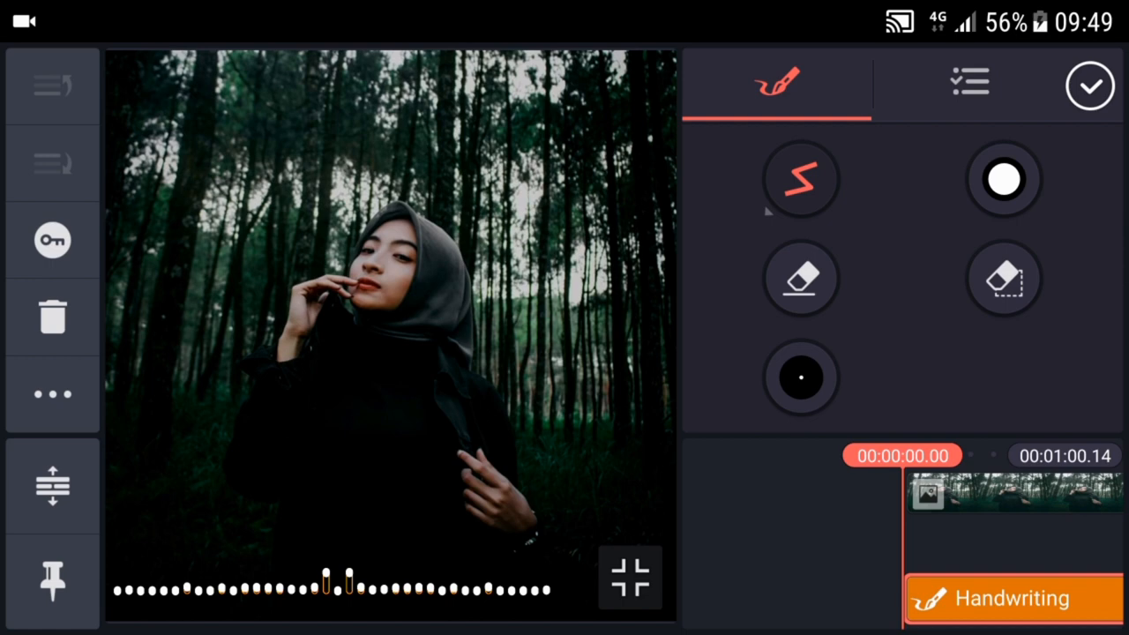
left_click_drag(487, 445, 571, 444)
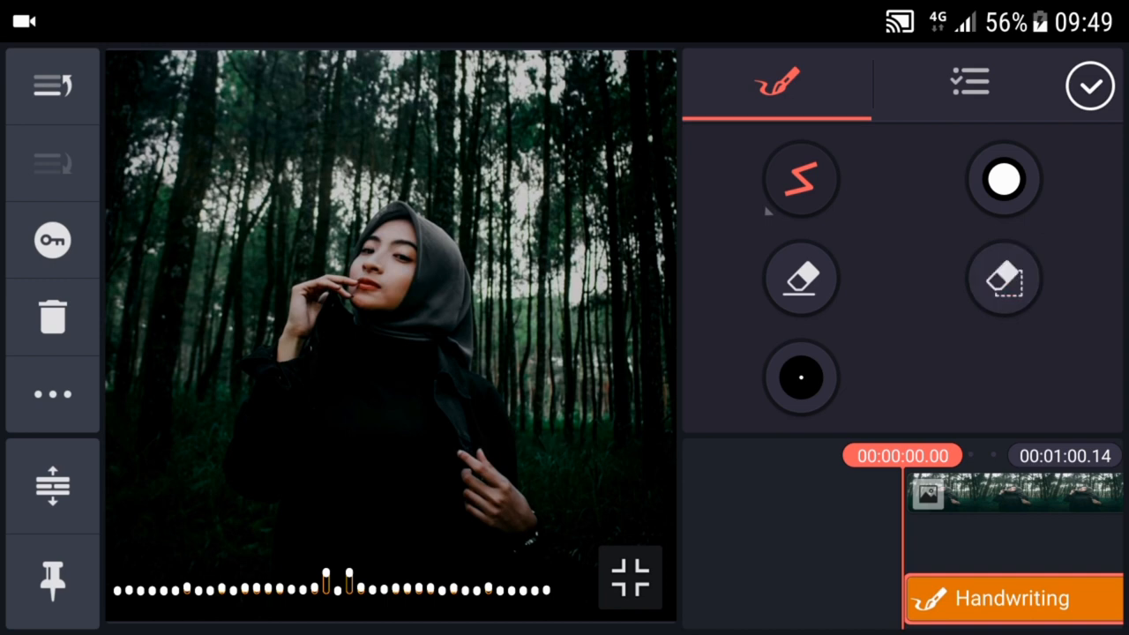
left_click_drag(512, 462, 617, 459)
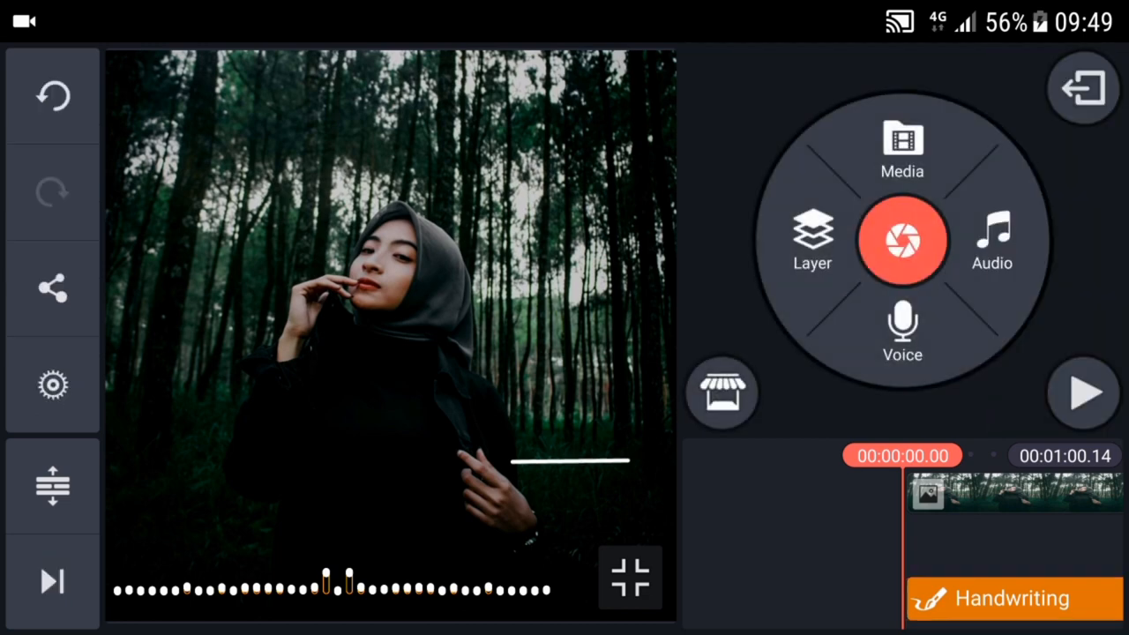
Drag the line layer down to the photo's bottom-right edge and deselect it.
left_click(1011, 598)
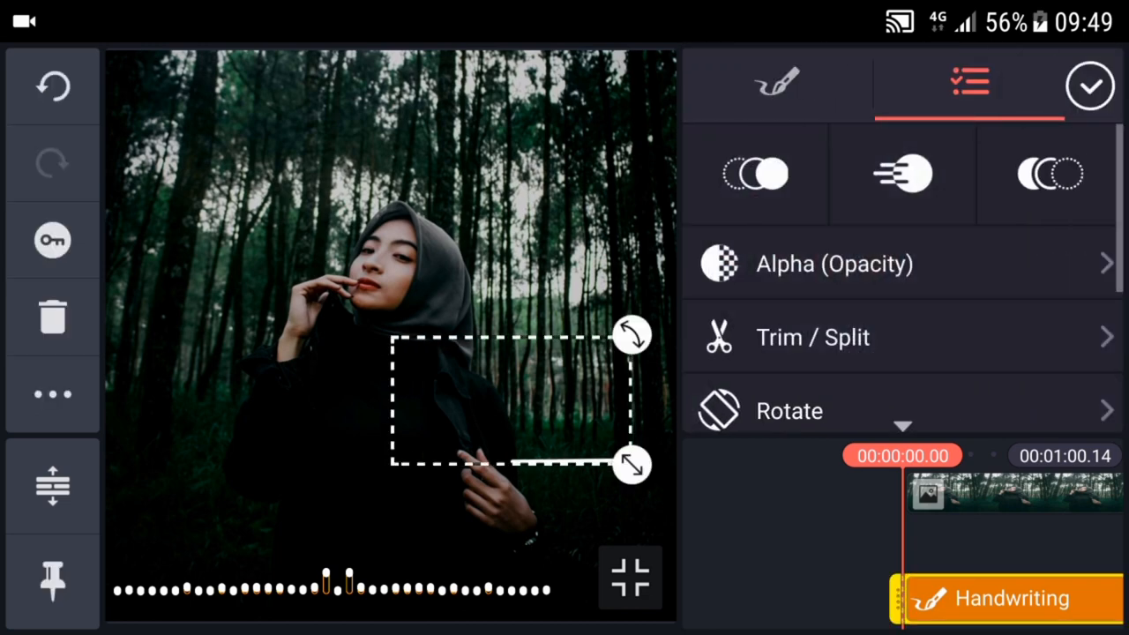
left_click_drag(511, 397, 547, 503)
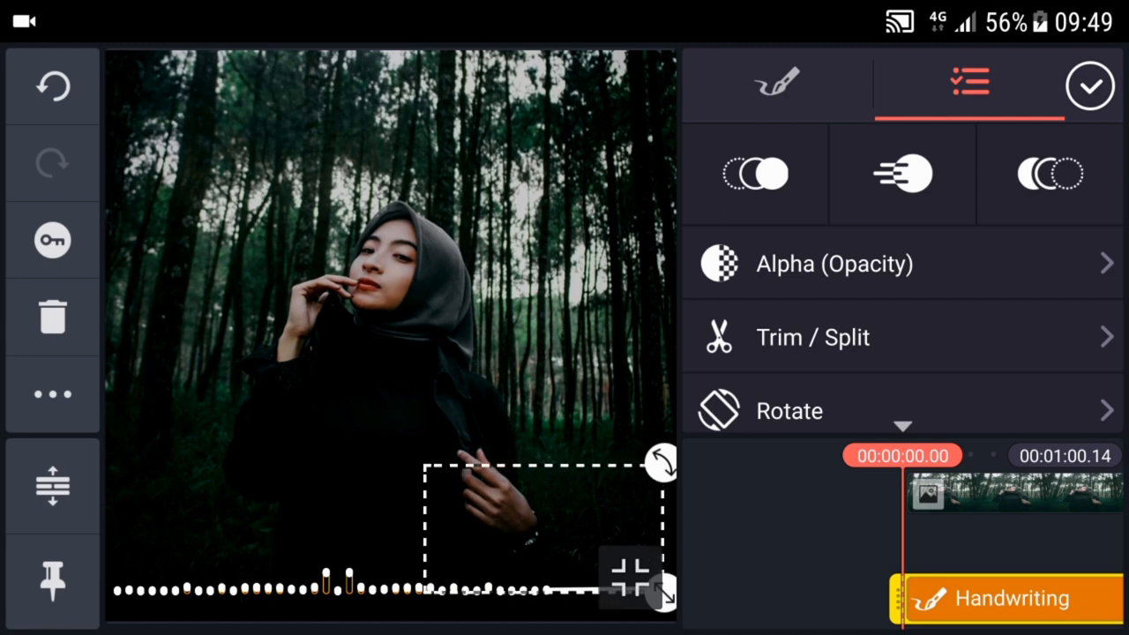
left_click(1091, 86)
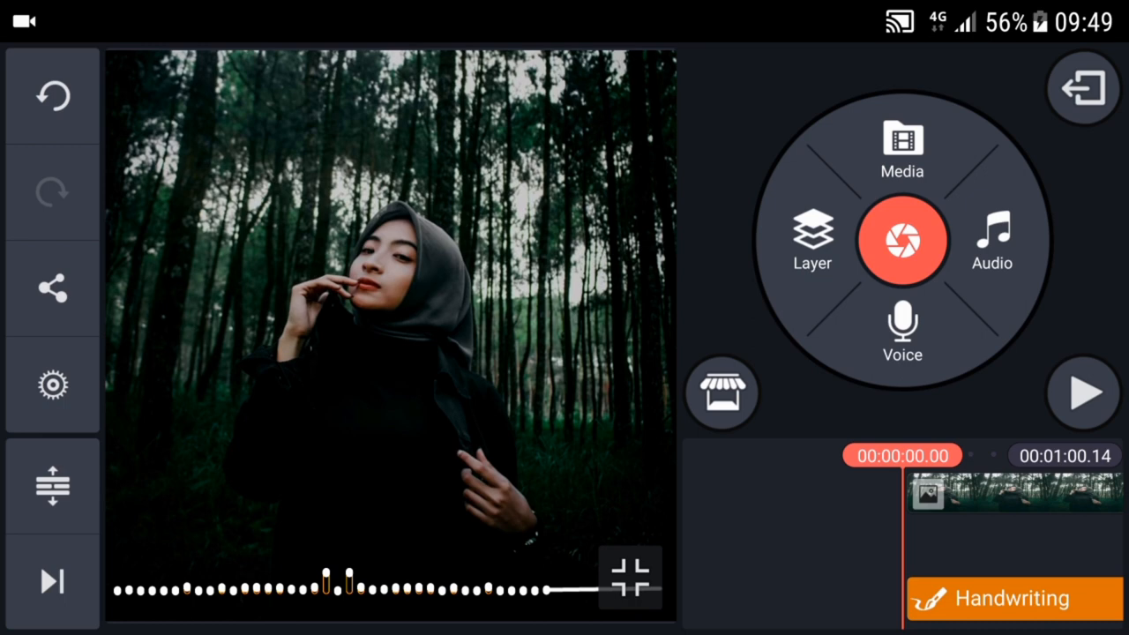
left_click(1010, 598)
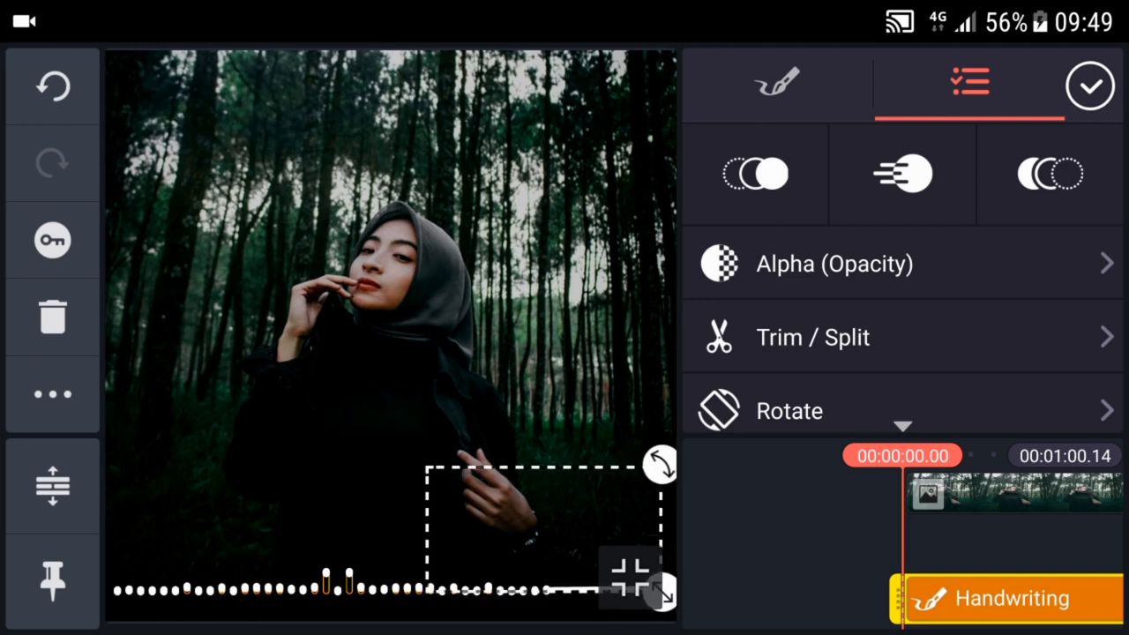
left_click(1090, 85)
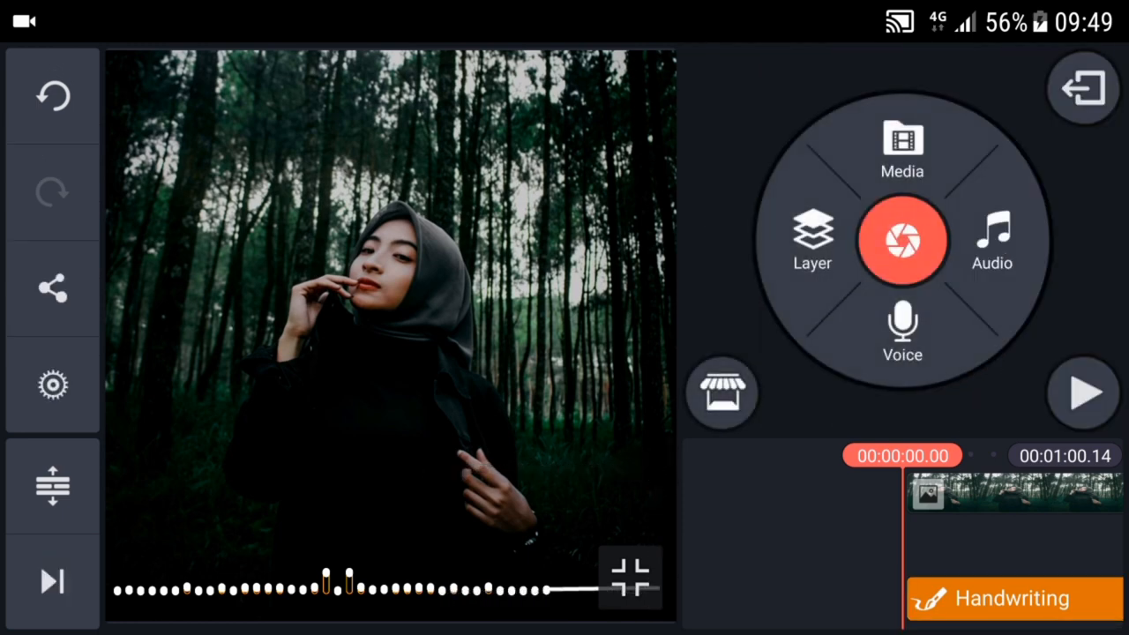
Add a second handwriting layer with a vertical white right-edge line, then select the horizontal line.
left_click(1012, 598)
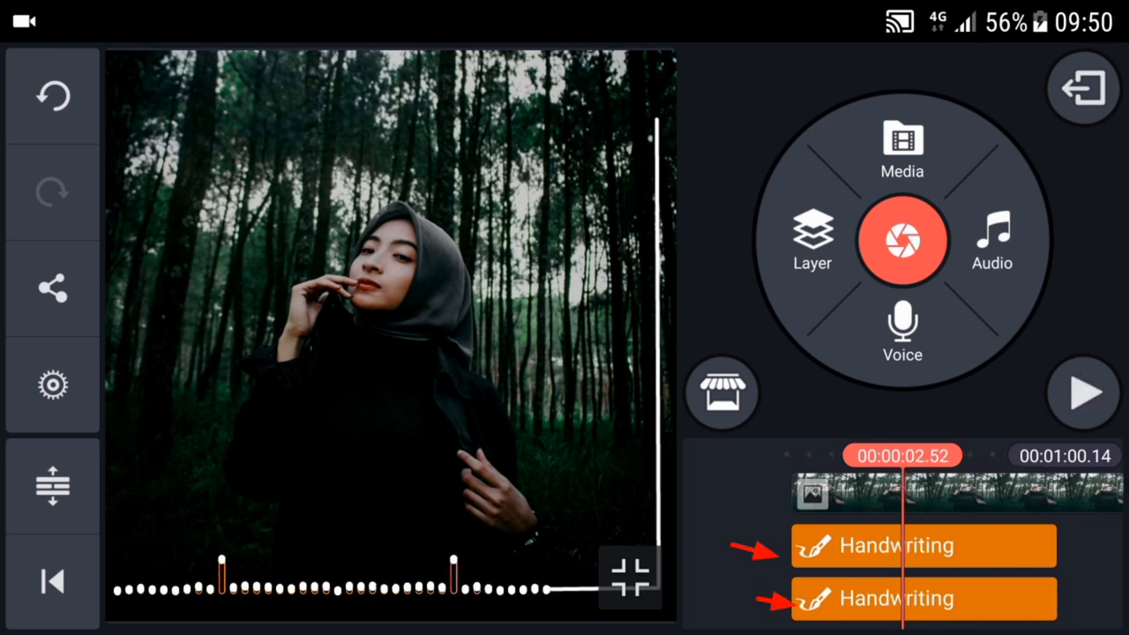
left_click(923, 544)
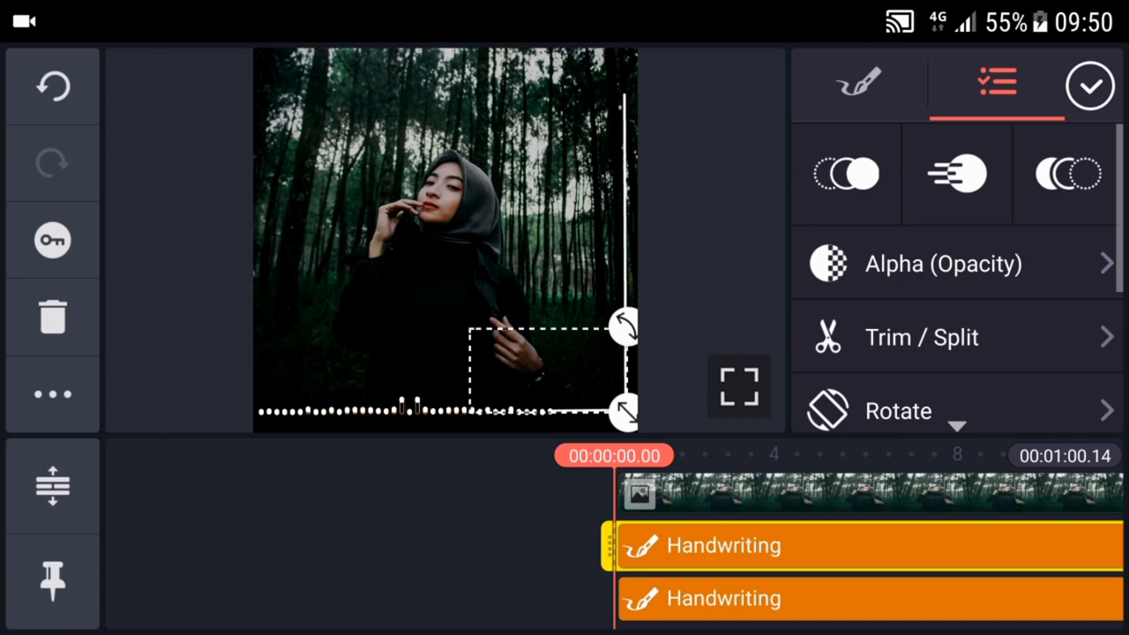
Apply a 3.0-second Draw by stroke In Animation to the horizontal line layer.
left_click(846, 172)
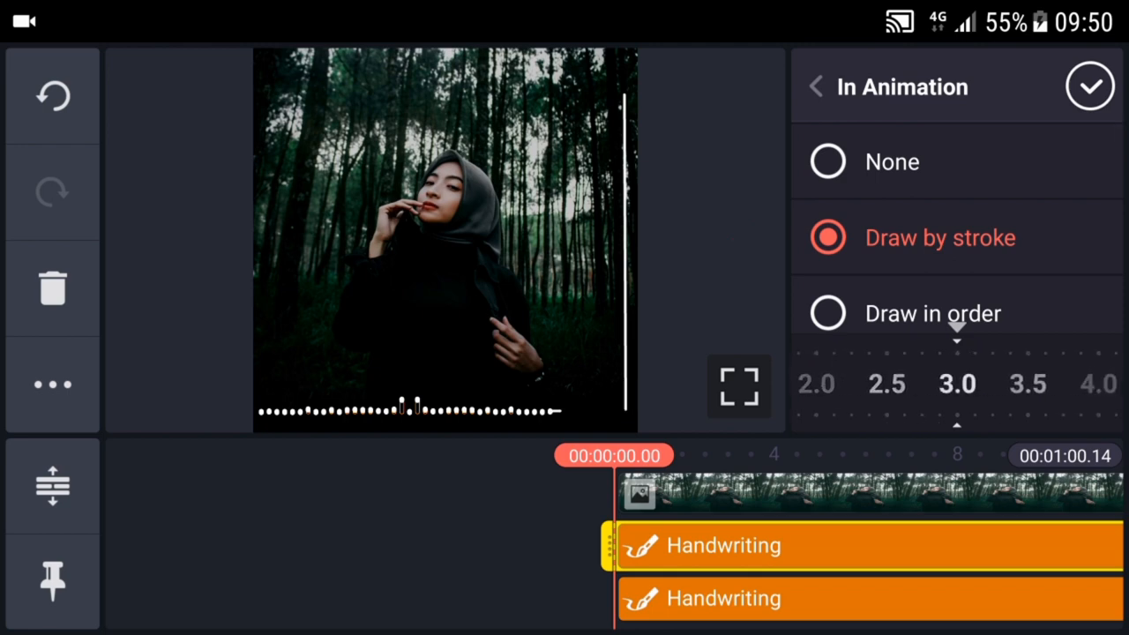
left_click(1090, 86)
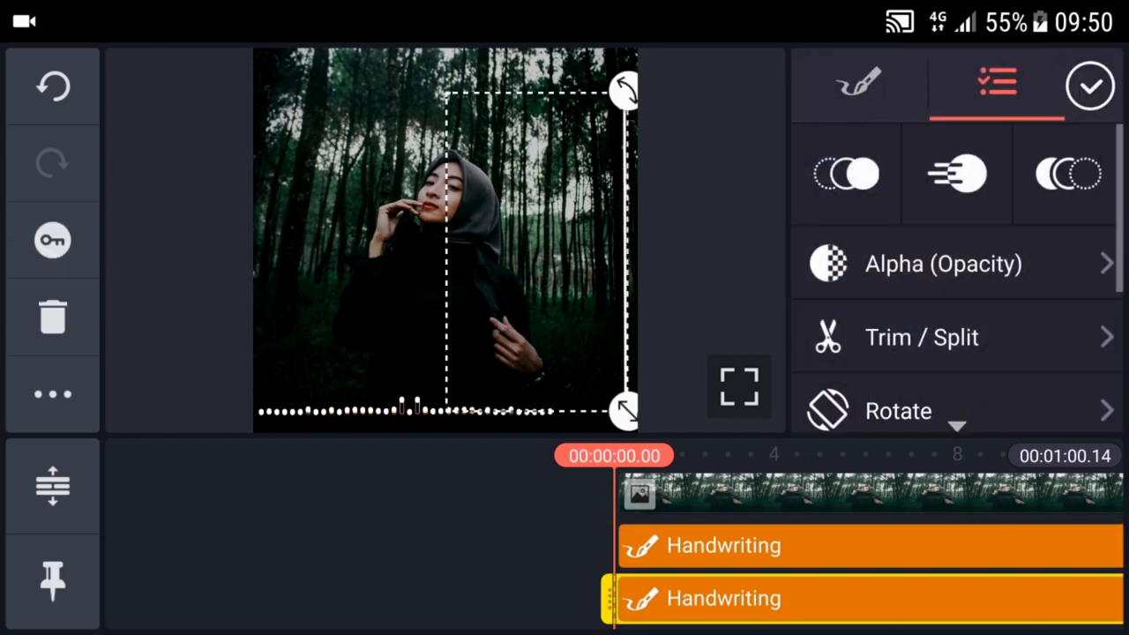
Apply a 3.0-second Wipe Up In Animation to the vertical line layer.
left_click(846, 173)
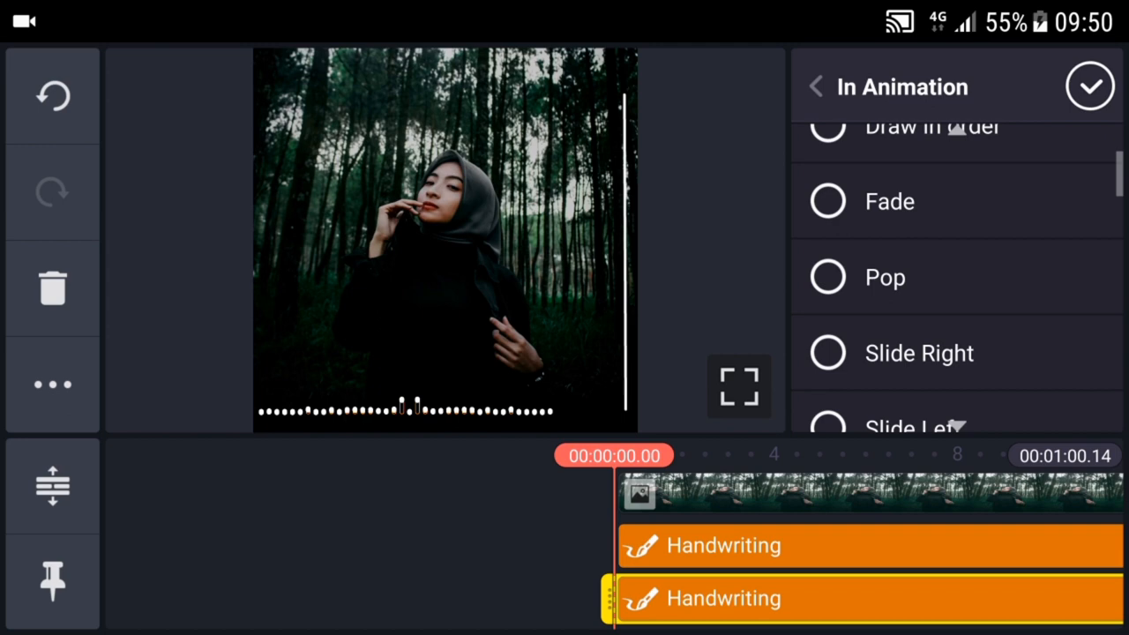
scroll("down", 3)
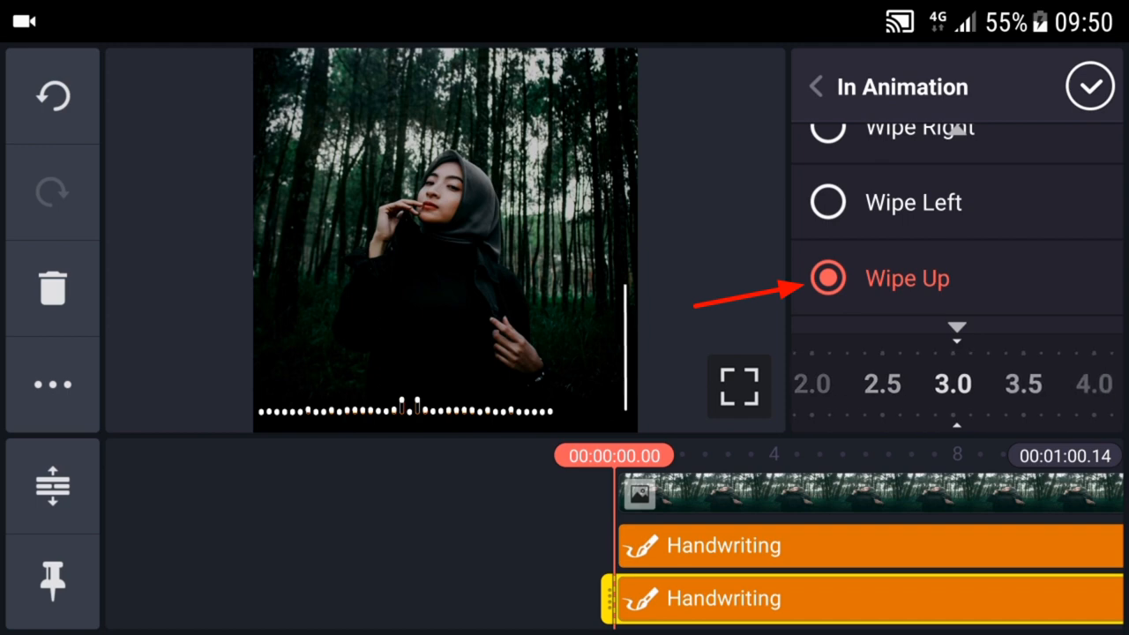
left_click(1090, 86)
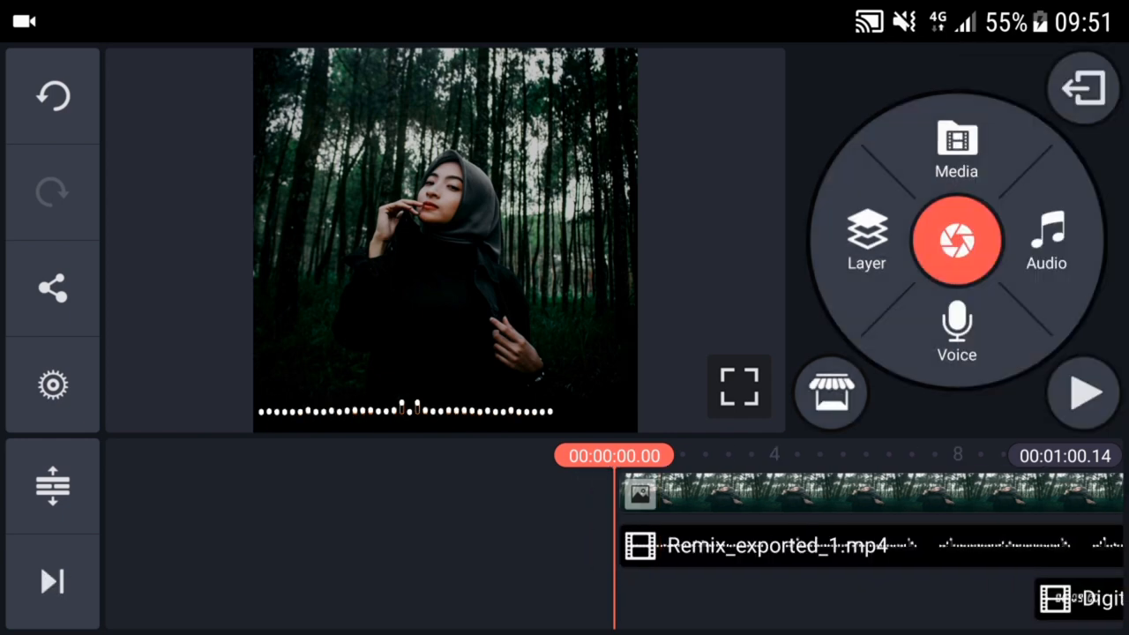
Play and pause the preview to watch both lines animate into a corner frame.
left_click(1083, 393)
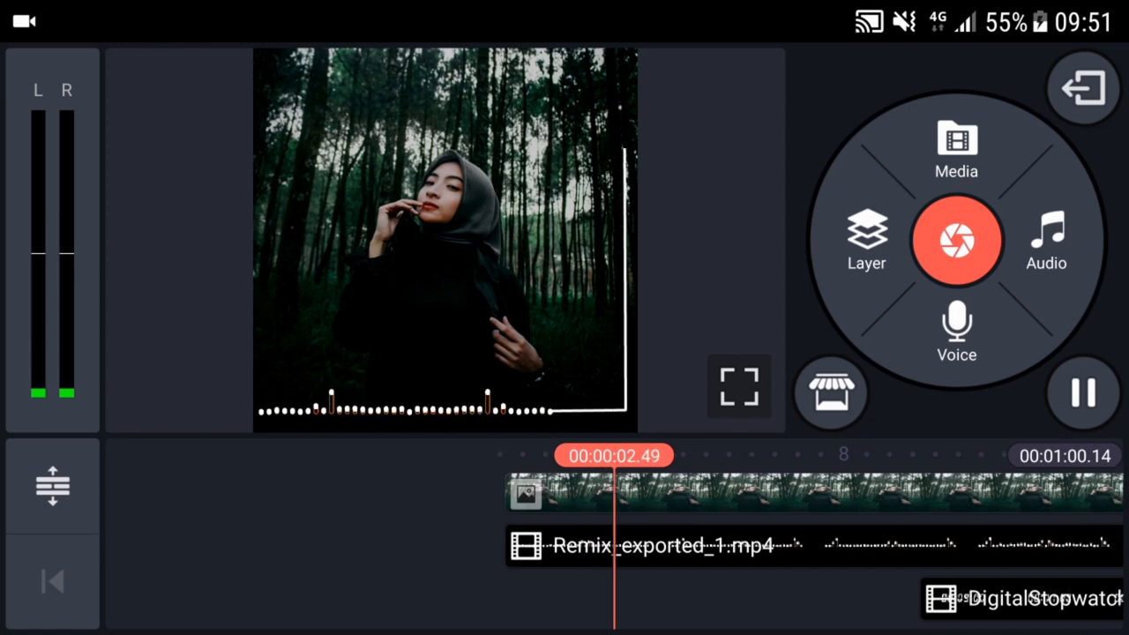
left_click(1082, 392)
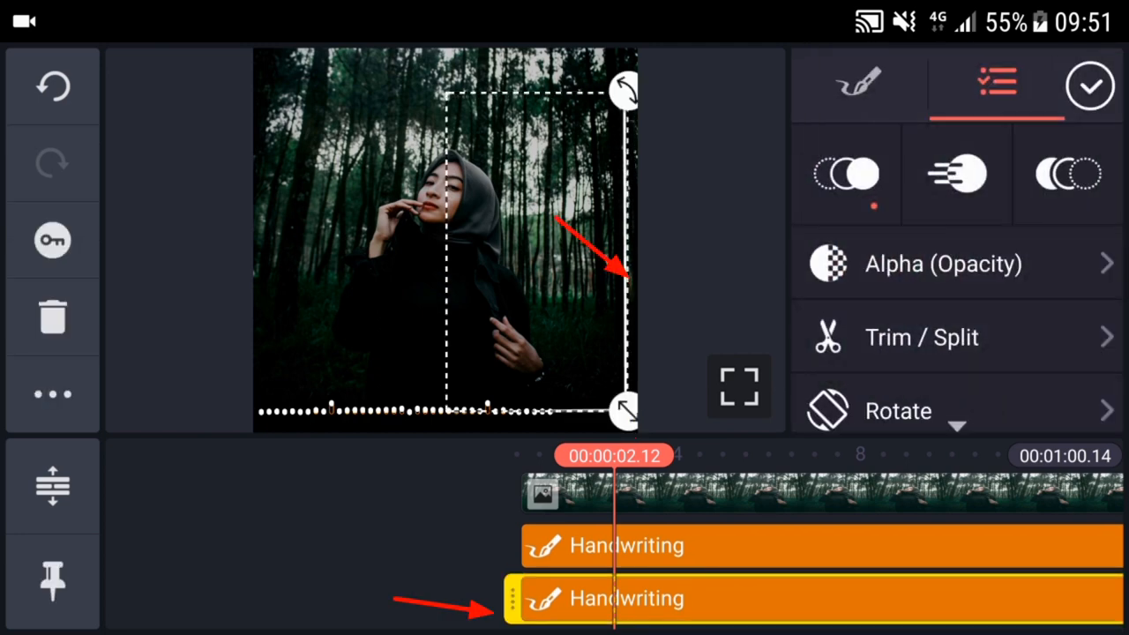
Trim the vertical line layer left of the playhead at 00:00:02.12, then replay.
left_click(921, 337)
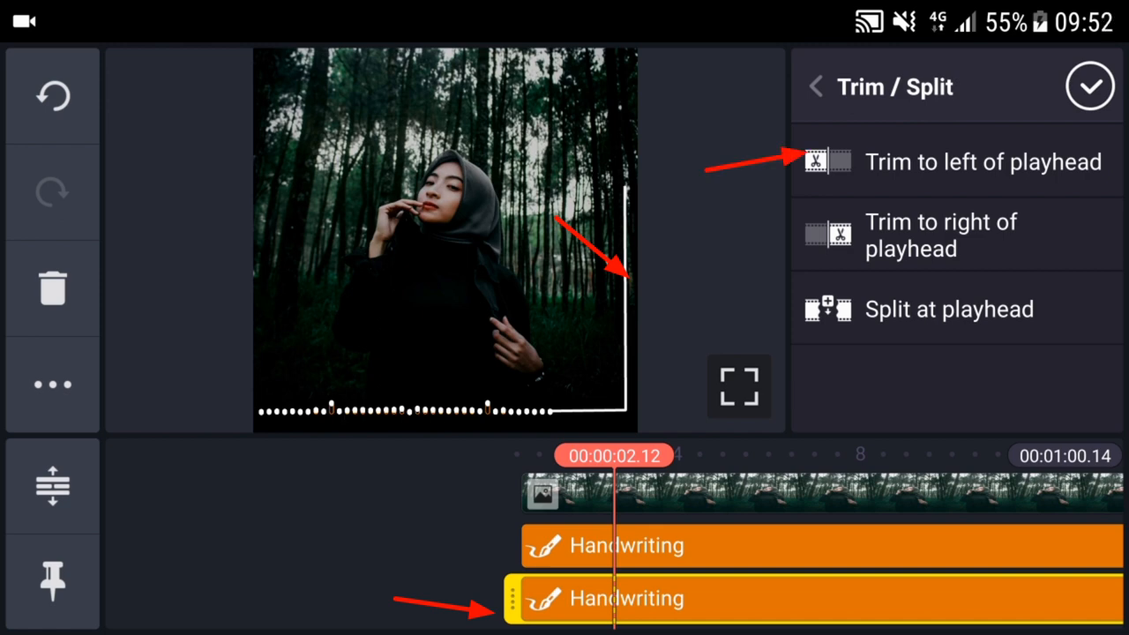
left_click(1090, 87)
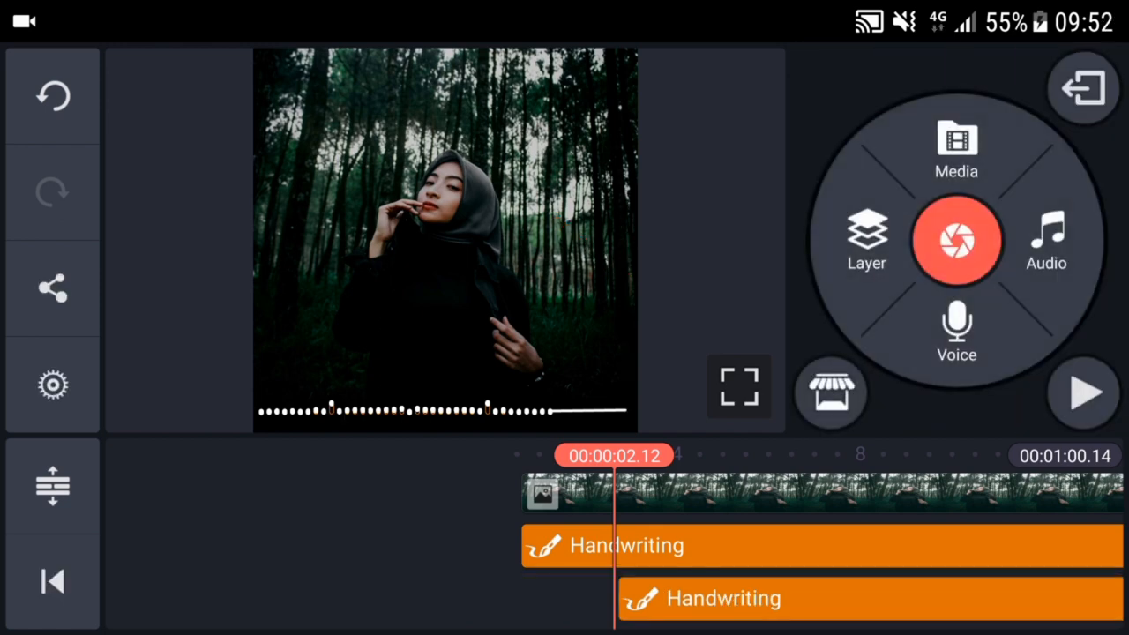
left_click(1083, 392)
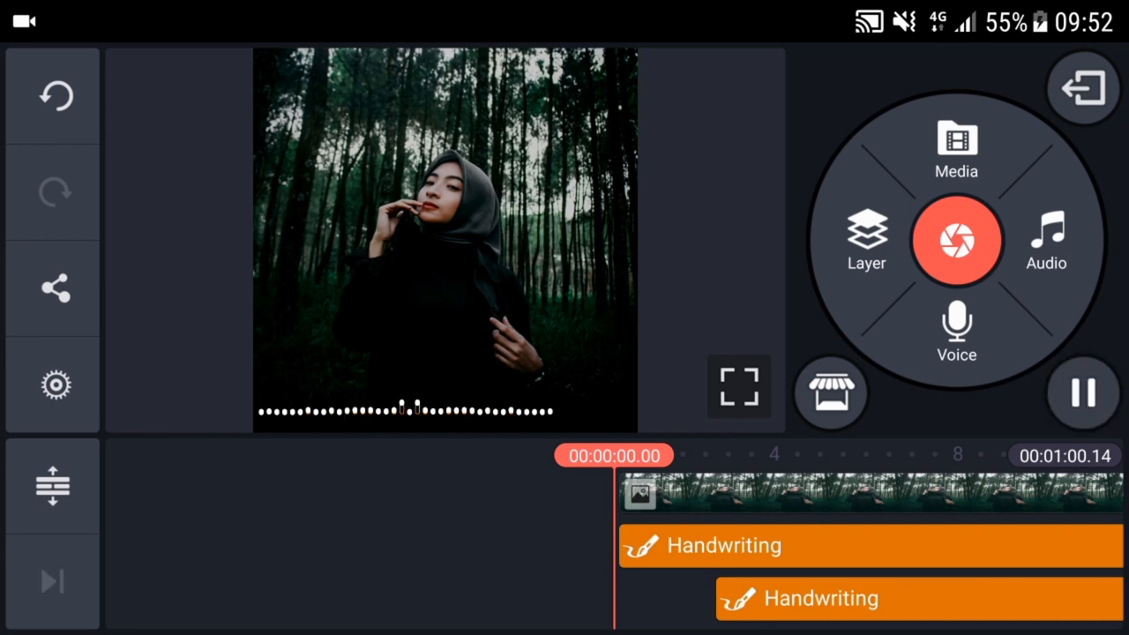